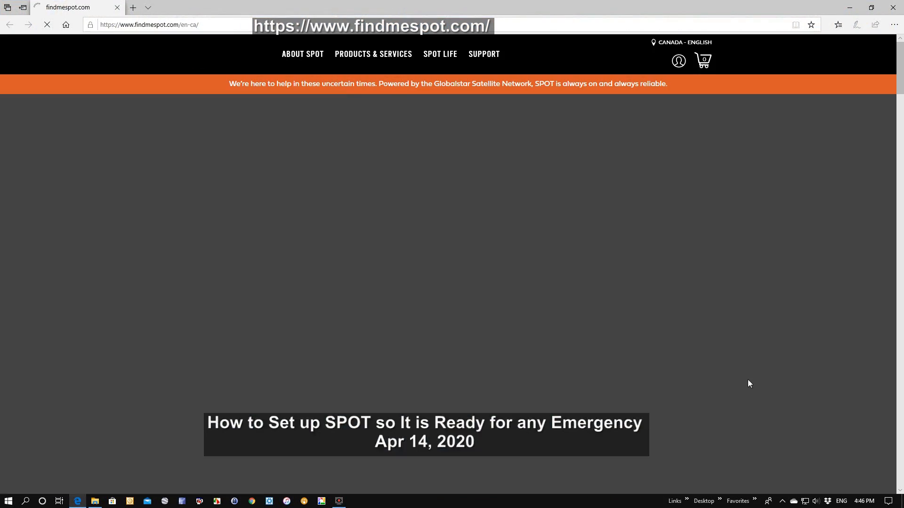
Sign in to SPOT My Account from the account menu with the account username and password
left_click(679, 61)
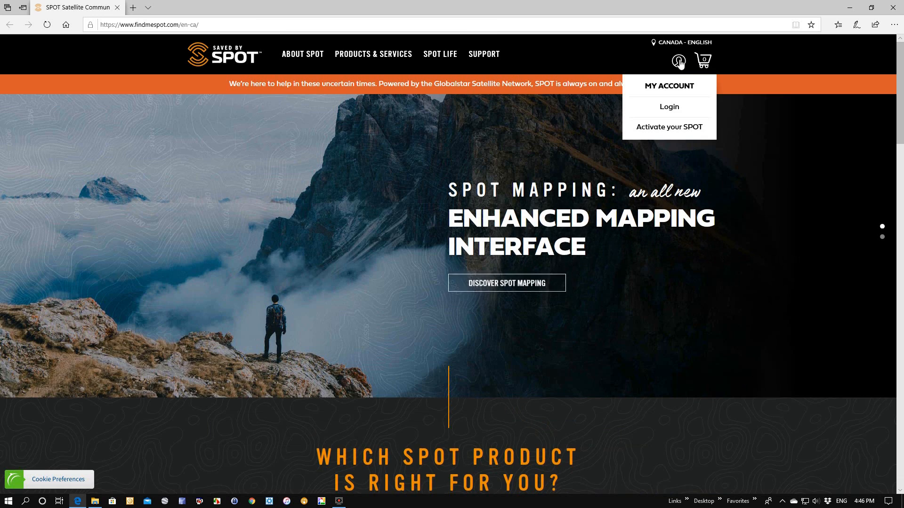
left_click(133, 8)
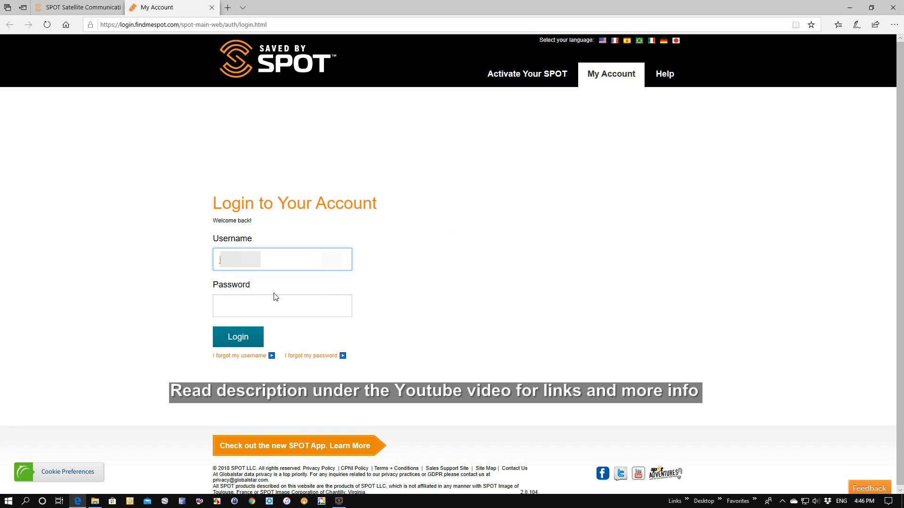
type("•••••")
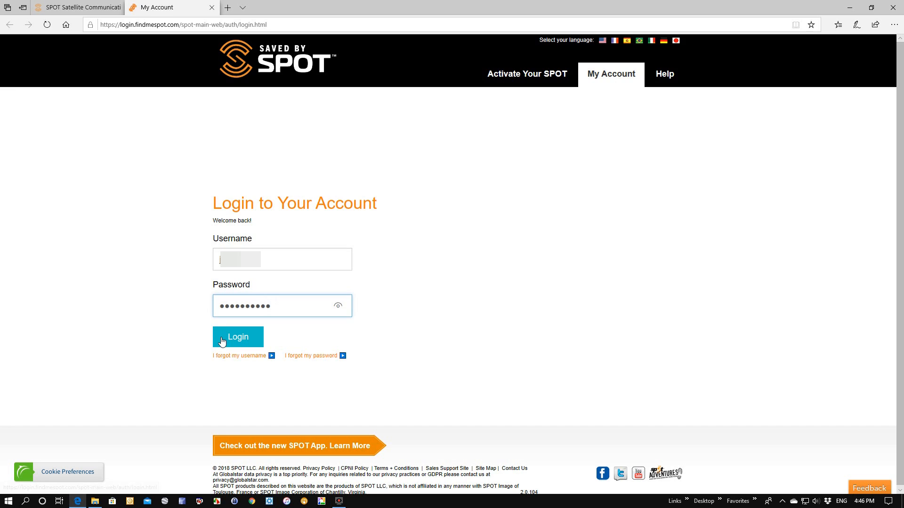
left_click(237, 337)
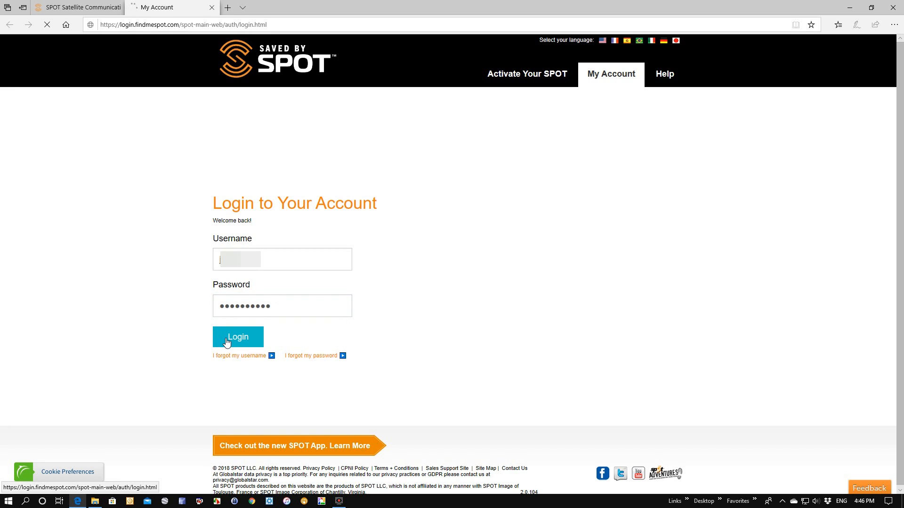
left_click(237, 337)
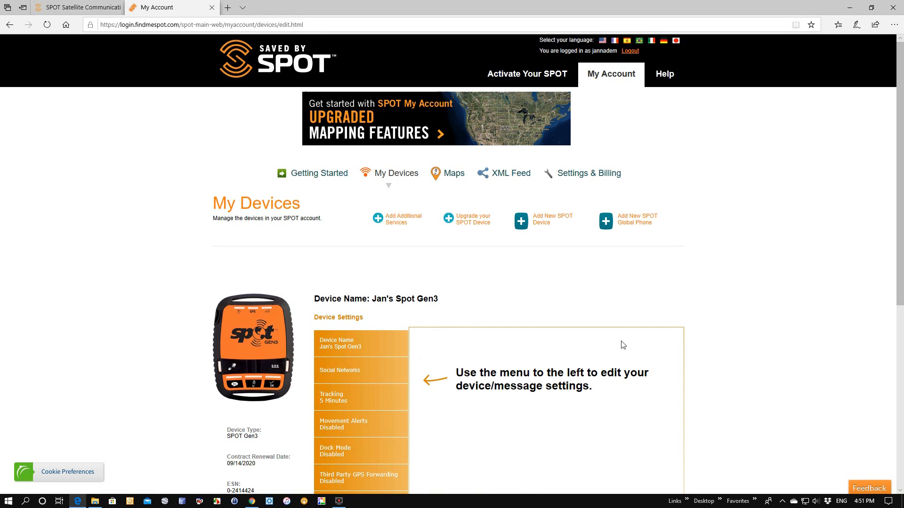
Scroll down My Devices and open the Check In message profile
scroll("down", 3)
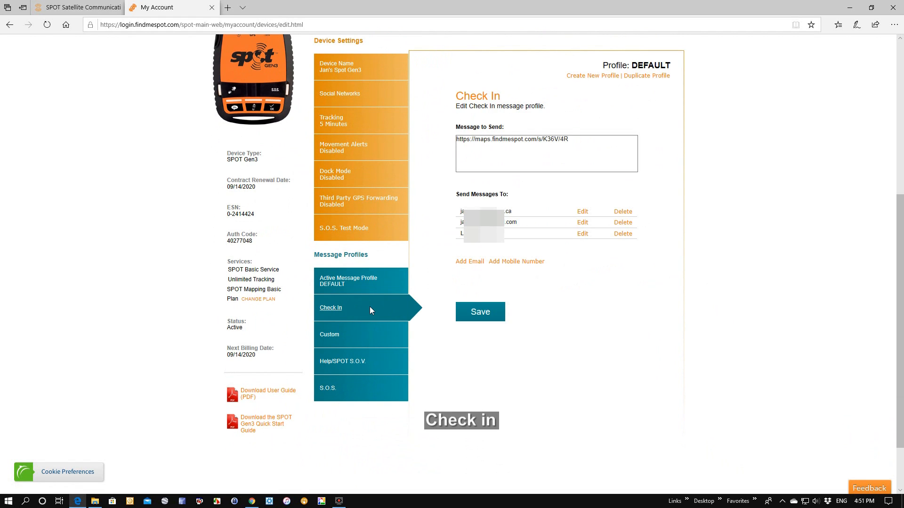
left_click(546, 153)
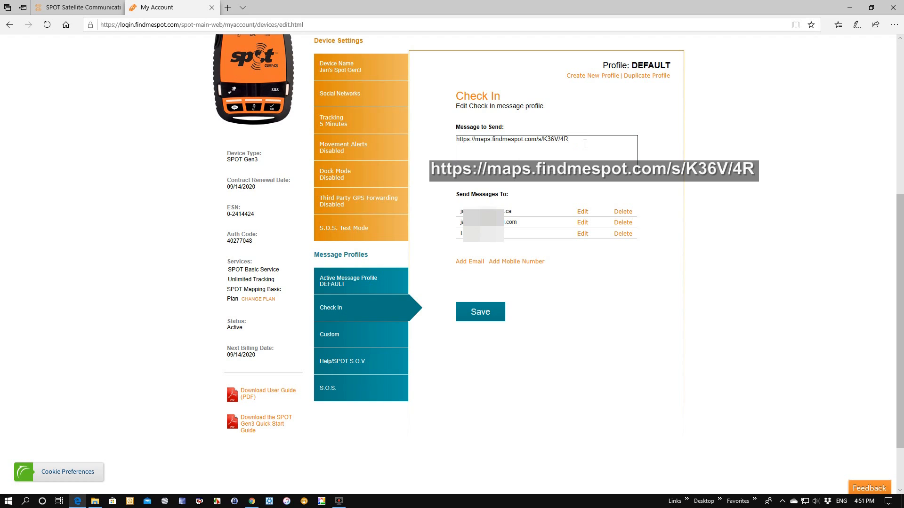
mouse_move(499, 257)
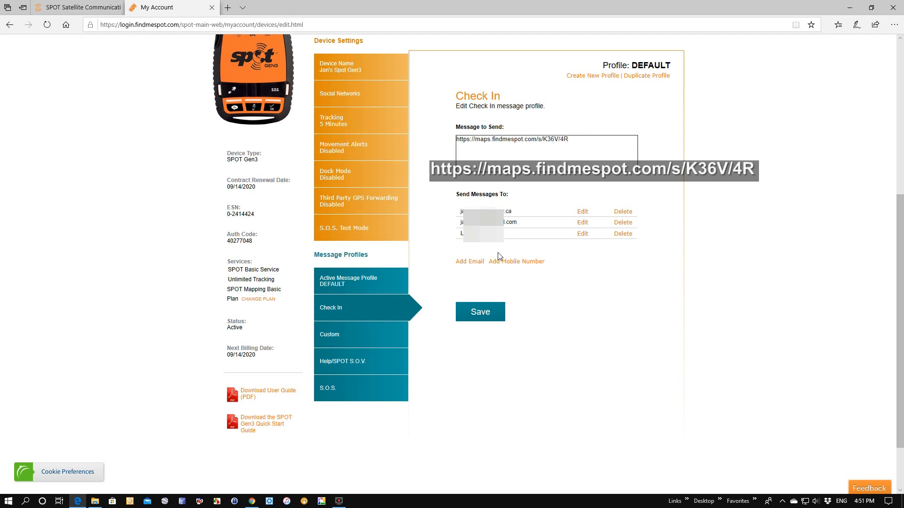
mouse_move(342, 362)
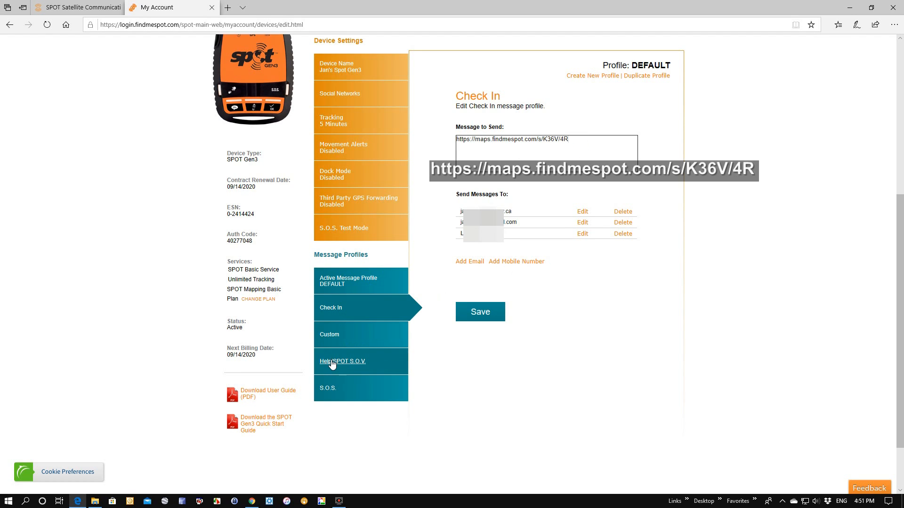
left_click(342, 362)
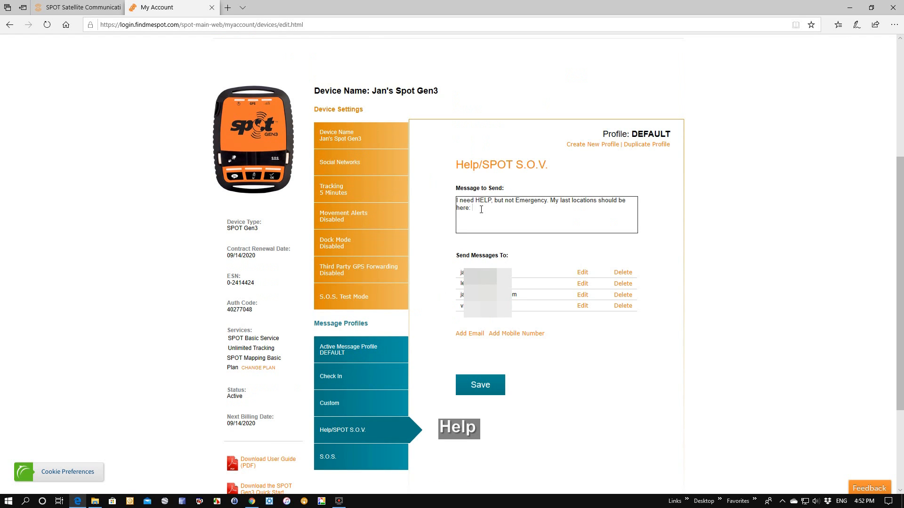
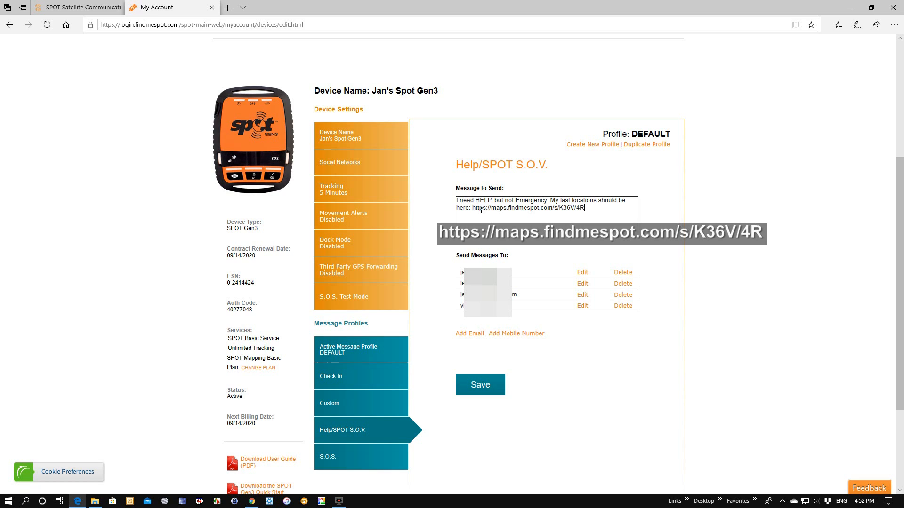
mouse_move(484, 388)
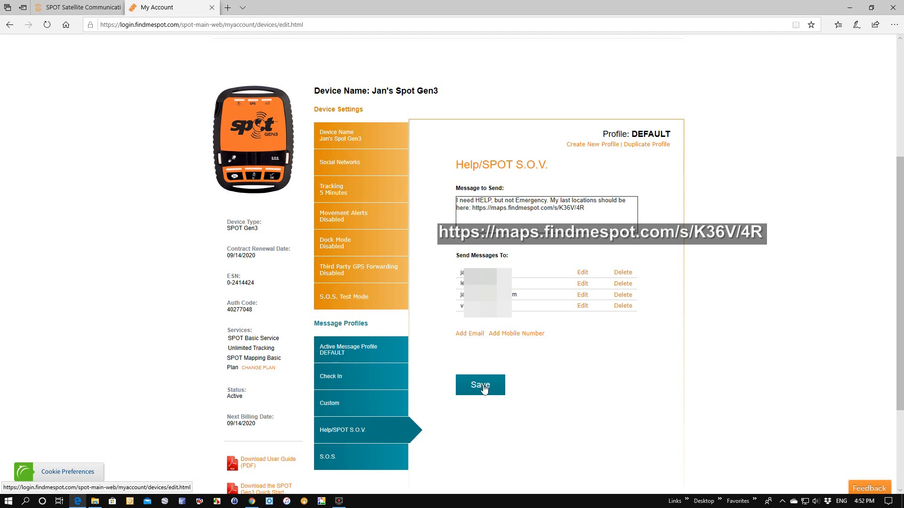
left_click(480, 385)
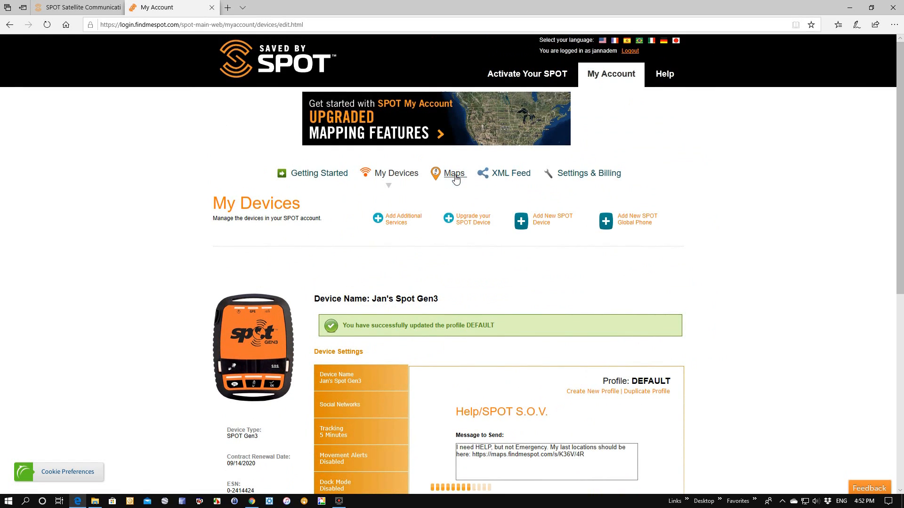
Show the 7d history range and bring up the All Assets group options
left_click(454, 173)
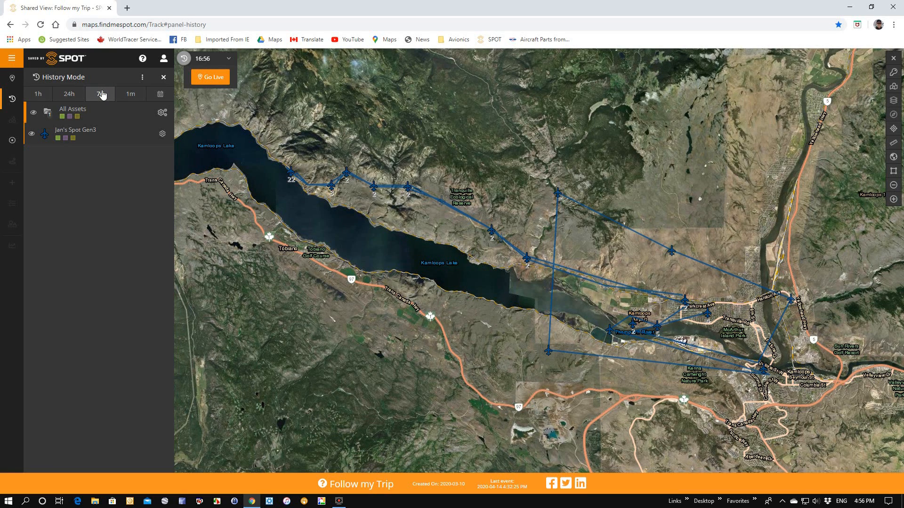
mouse_move(161, 114)
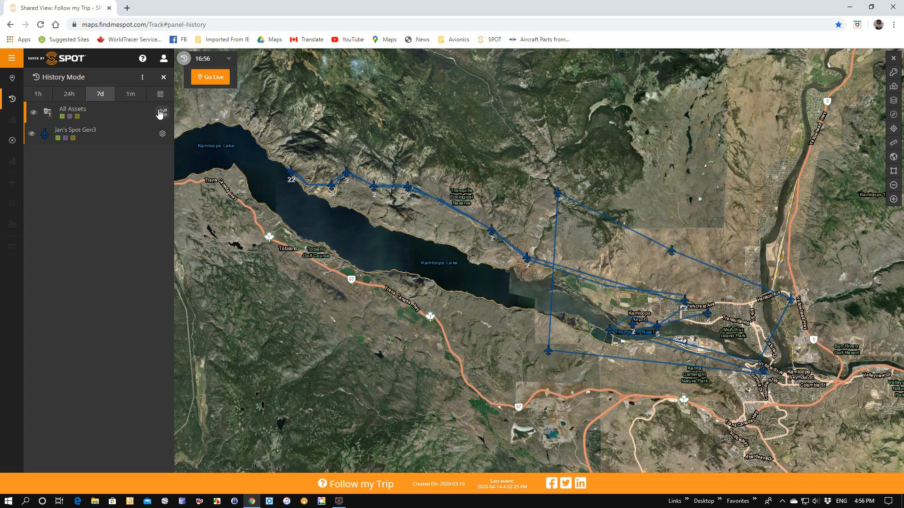
left_click(162, 112)
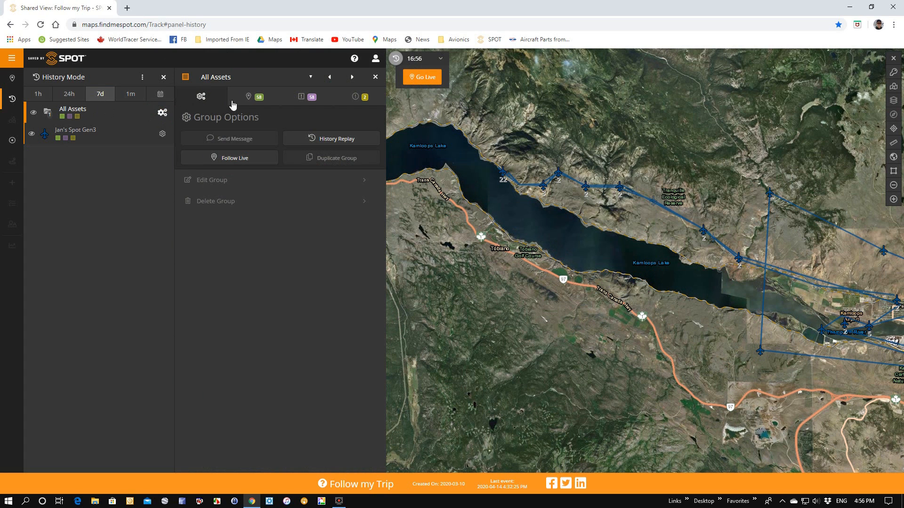
left_click(258, 96)
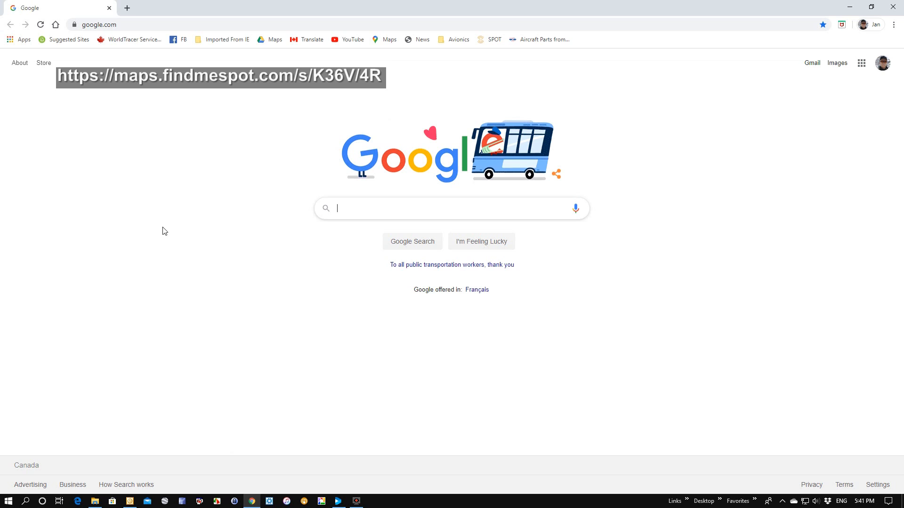
Load the shared SPOT map link in Chrome's address bar
left_click(98, 24)
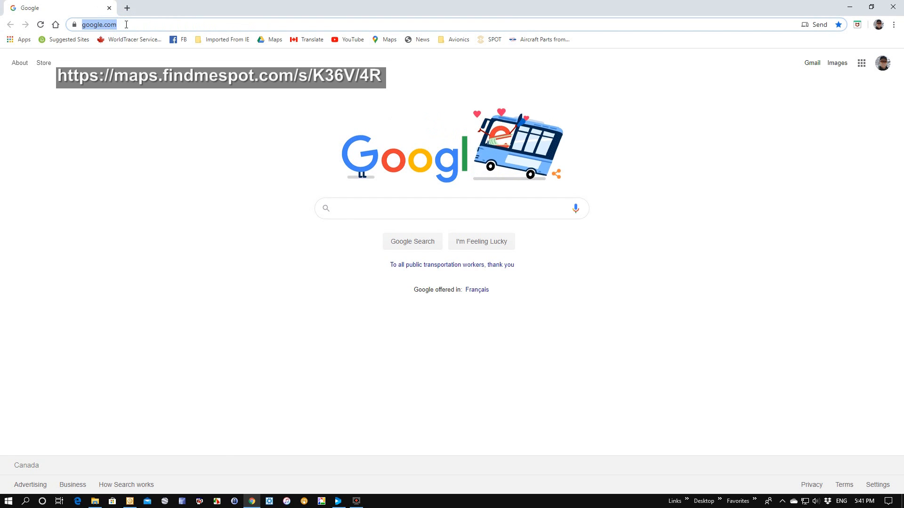
key("Return")
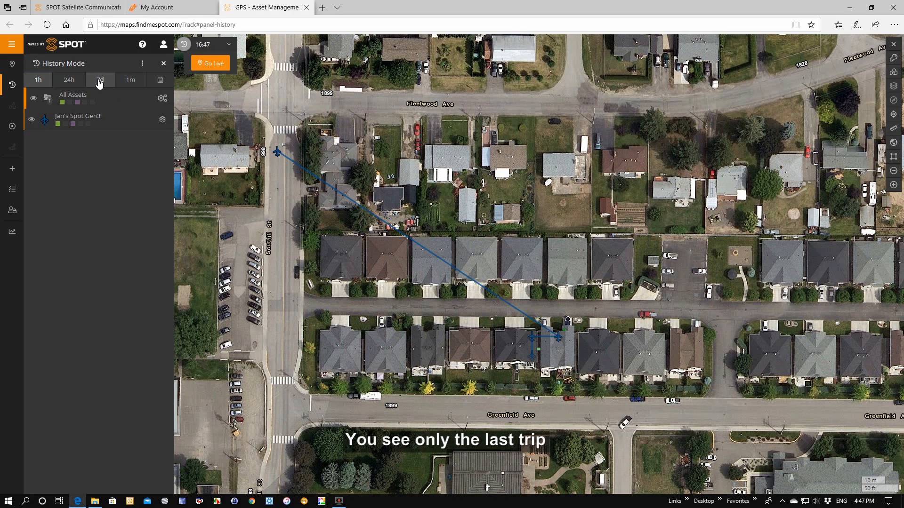
Apply the 7d History Mode range to show all Kamloops Lake tracks
left_click(100, 79)
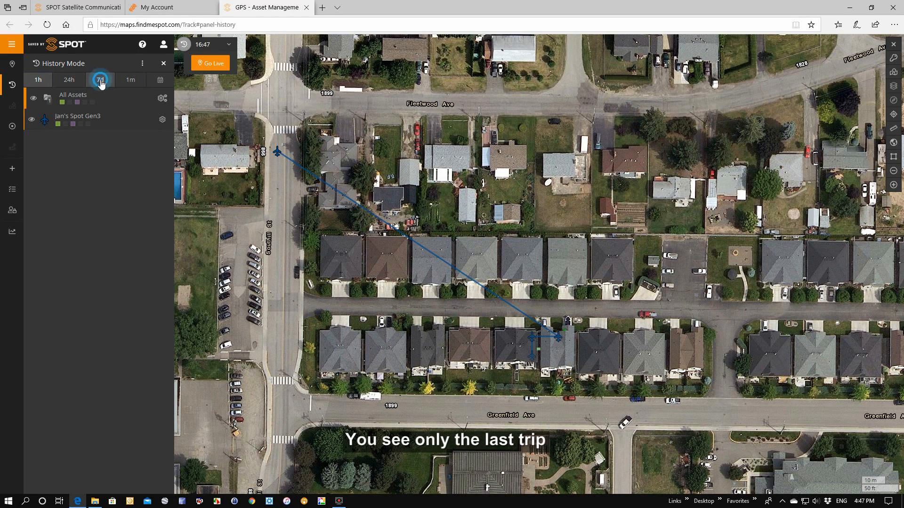
left_click(100, 80)
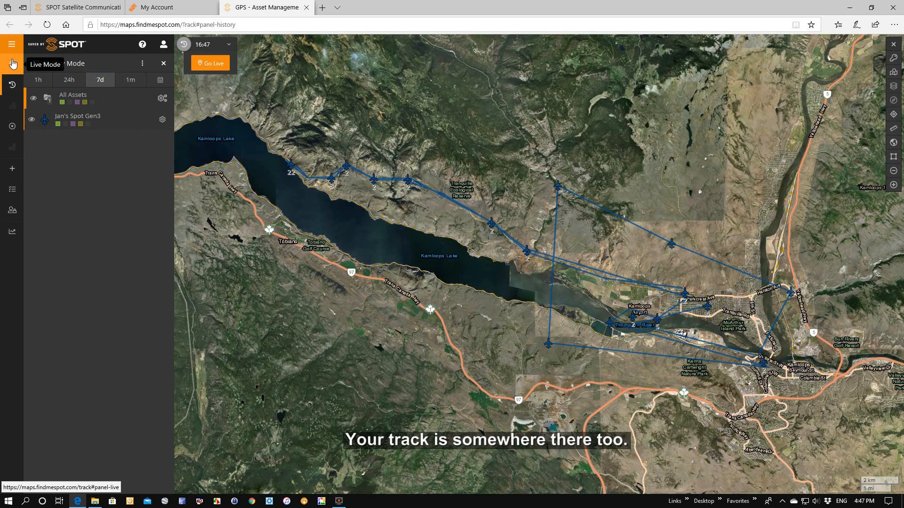
Open the All Assets group options and list all recorded positions
left_click(163, 98)
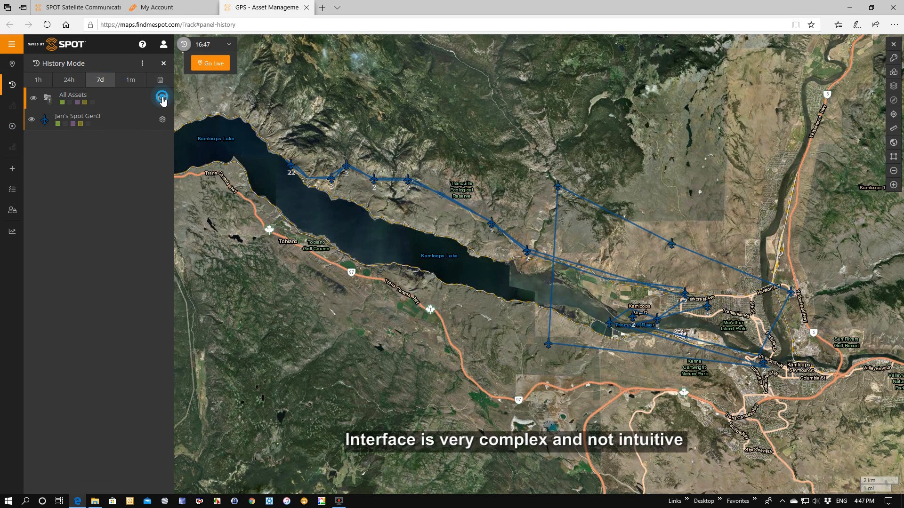
left_click(162, 98)
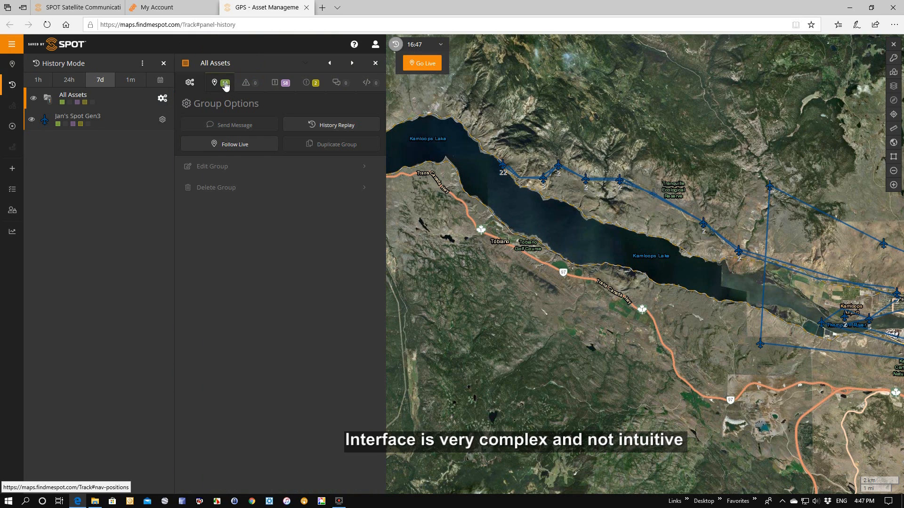
left_click(221, 82)
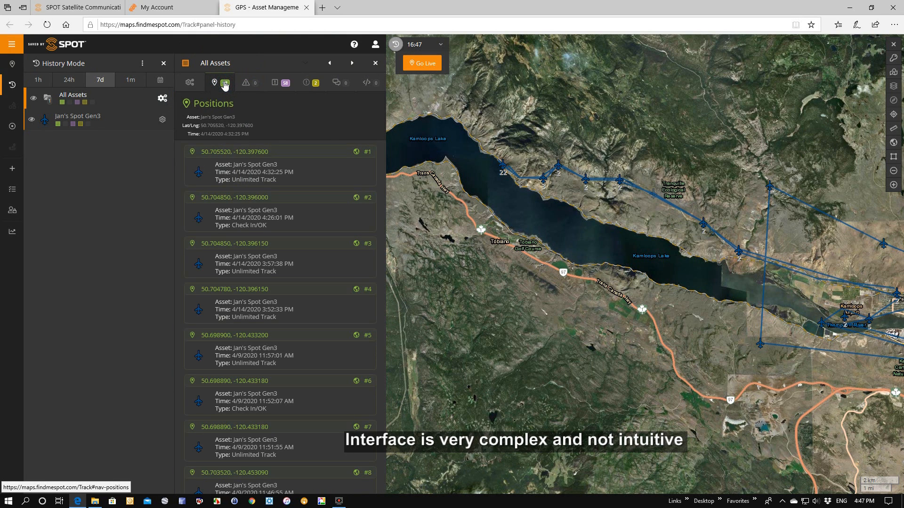
mouse_move(356, 157)
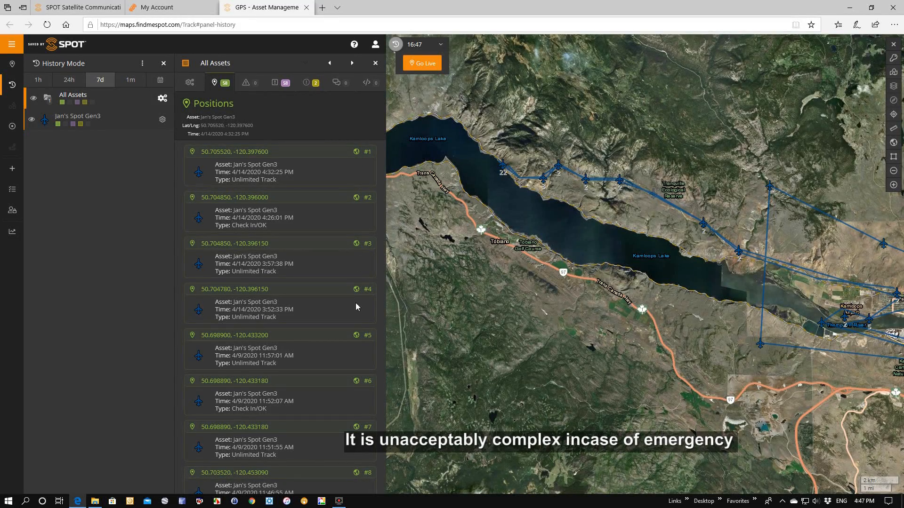
Locate positions #5, #4 and #7 on the map
left_click(356, 334)
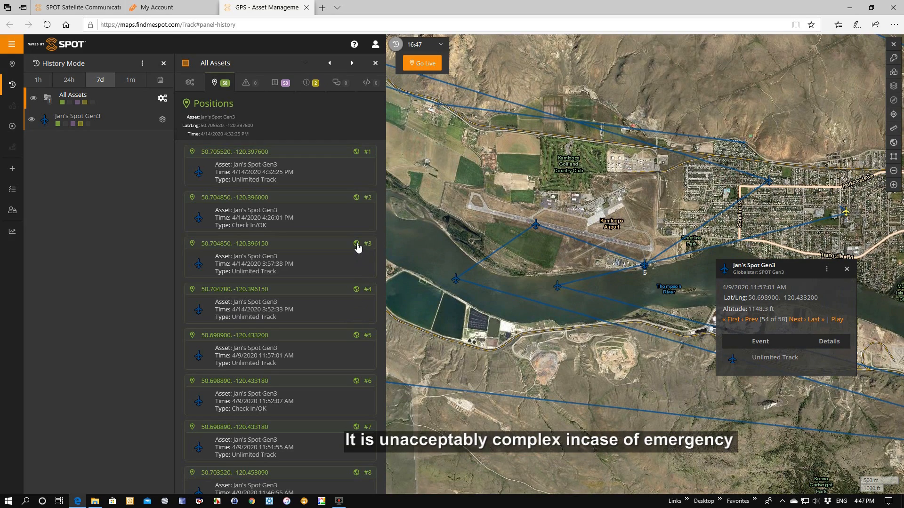
left_click(846, 270)
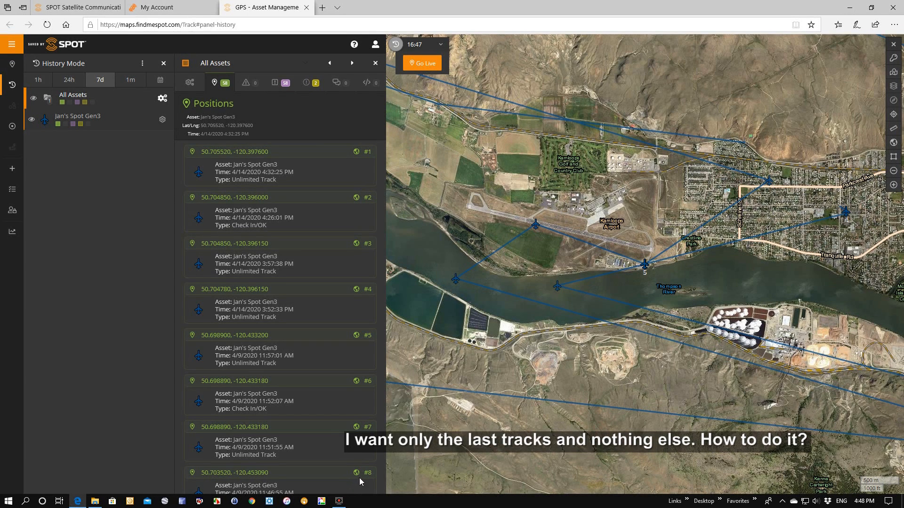
mouse_move(352, 286)
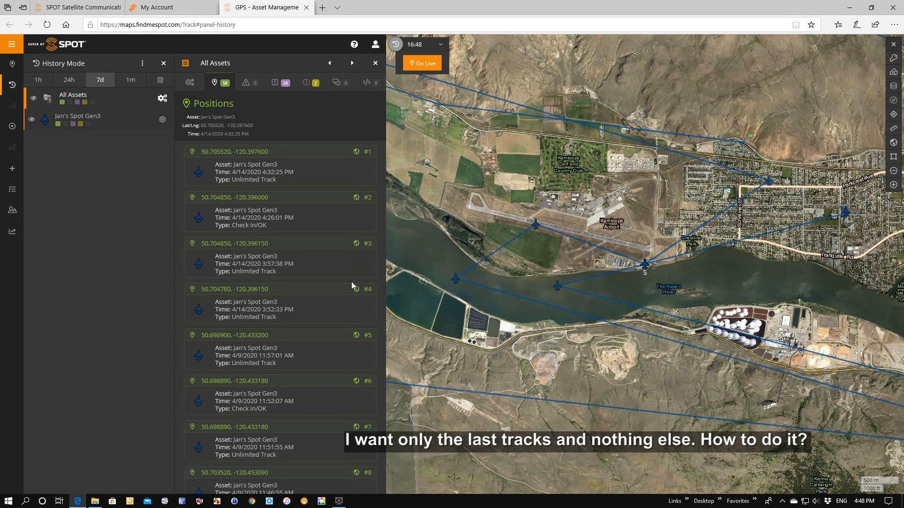
left_click(357, 290)
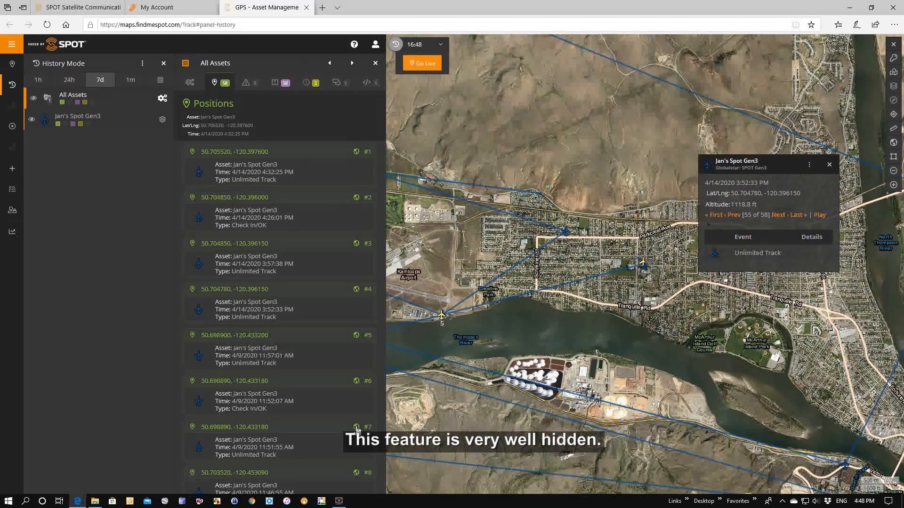
left_click(285, 83)
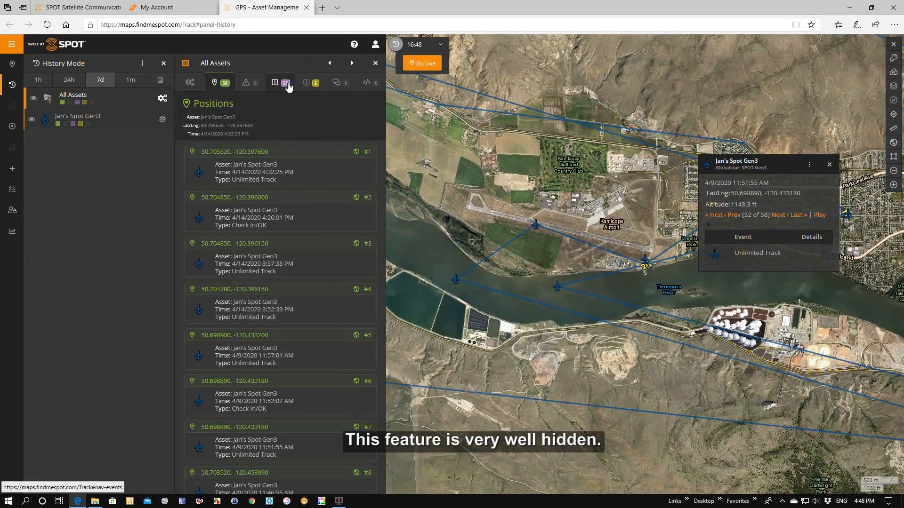
Show the Spot Gen3 event list and bring up its Asset Options panel
left_click(285, 82)
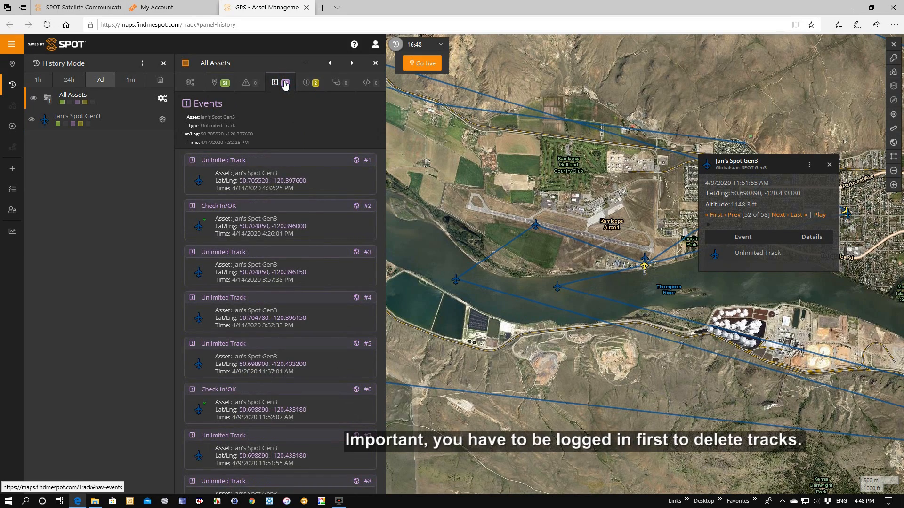
left_click(285, 82)
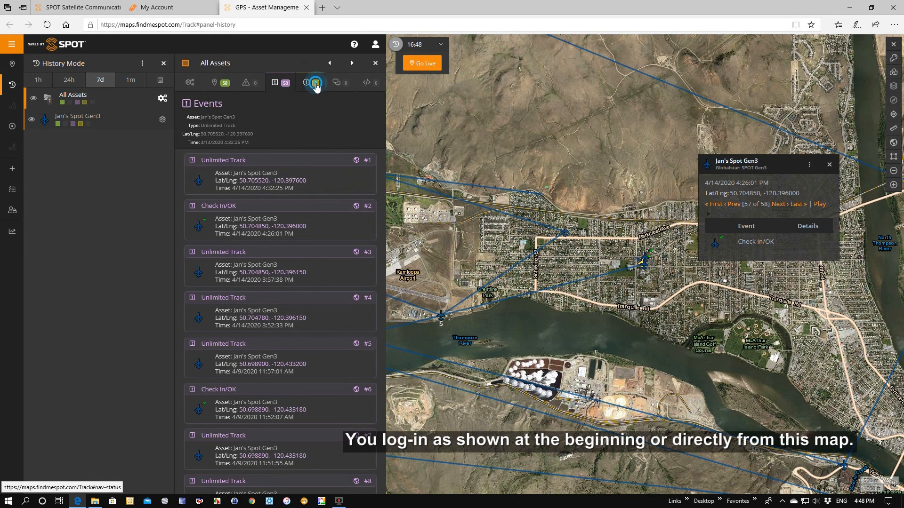
left_click(314, 82)
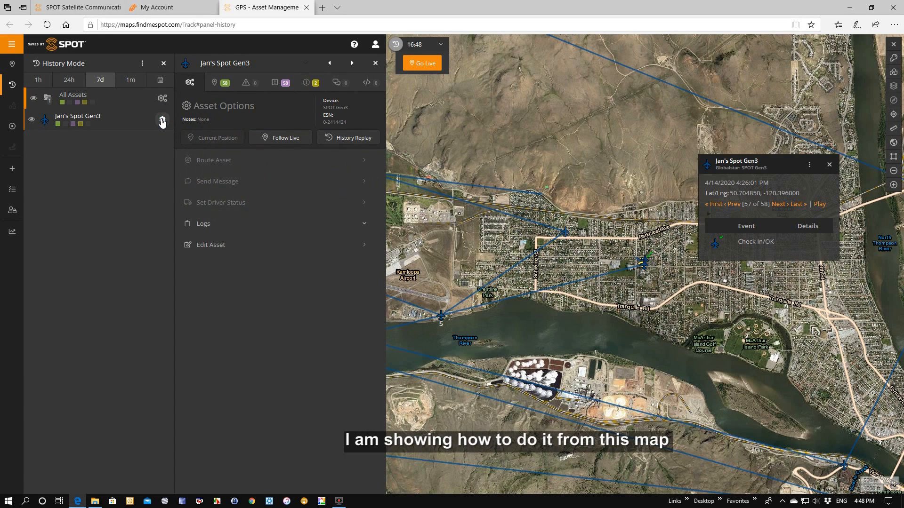
mouse_move(364, 82)
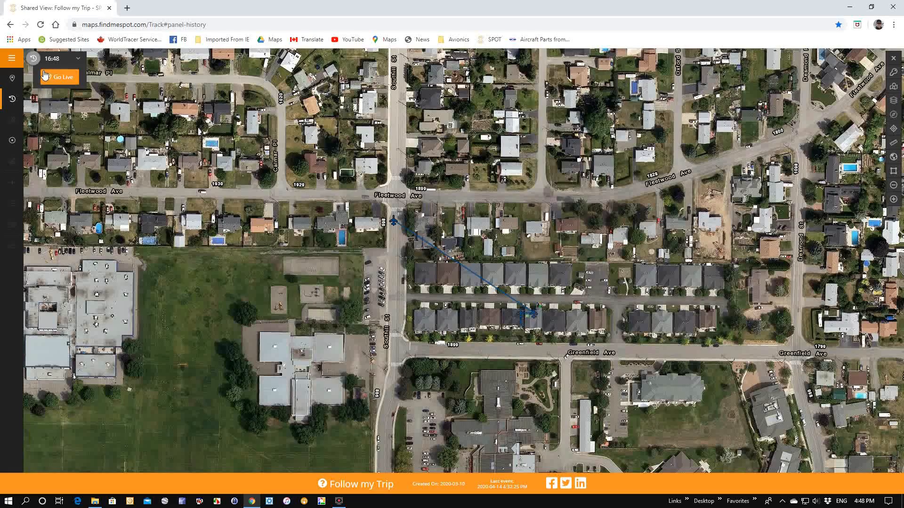
Log out of the shared Follow my Trip view through the account menu
left_click(12, 58)
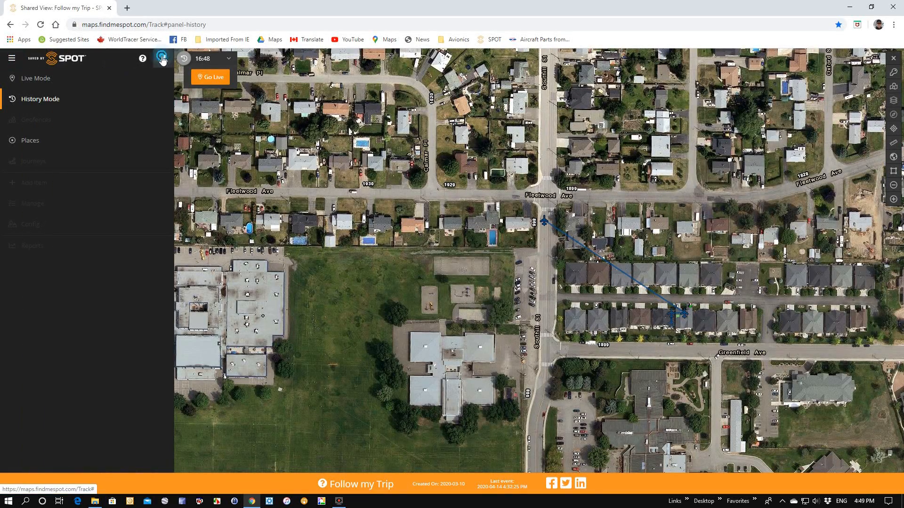
left_click(164, 58)
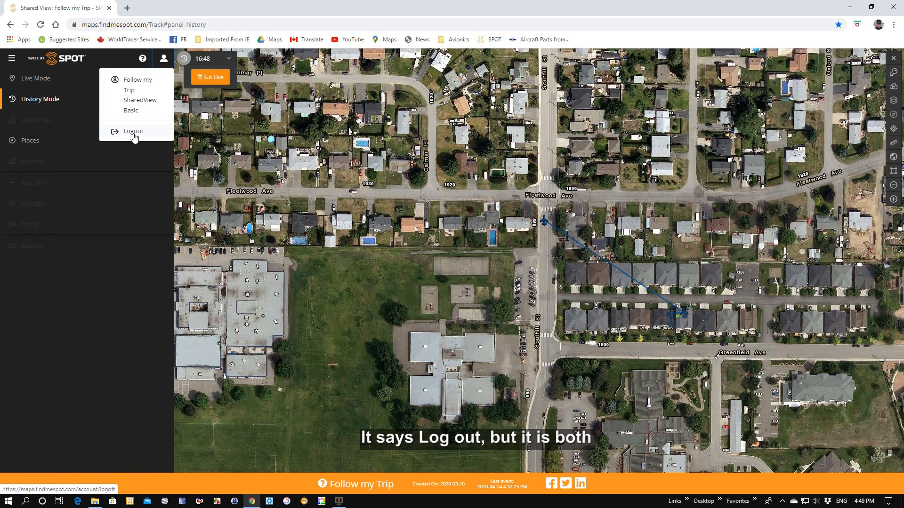
left_click(134, 131)
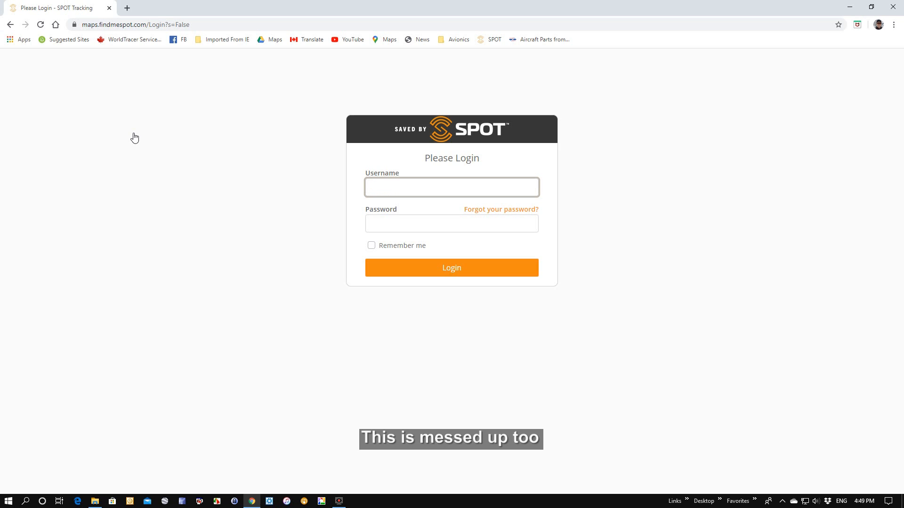
Enter the password first, then the username, in the SPOT Mapping login form
left_click(451, 187)
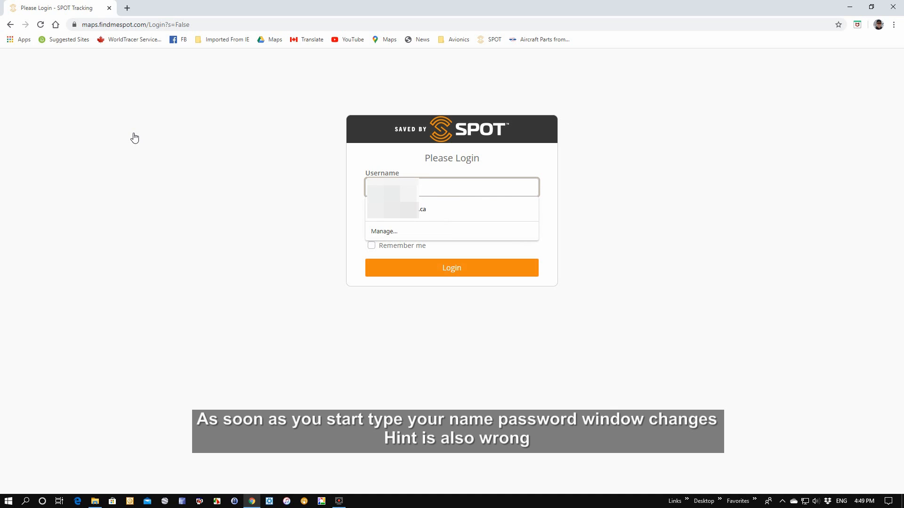
mouse_move(165, 155)
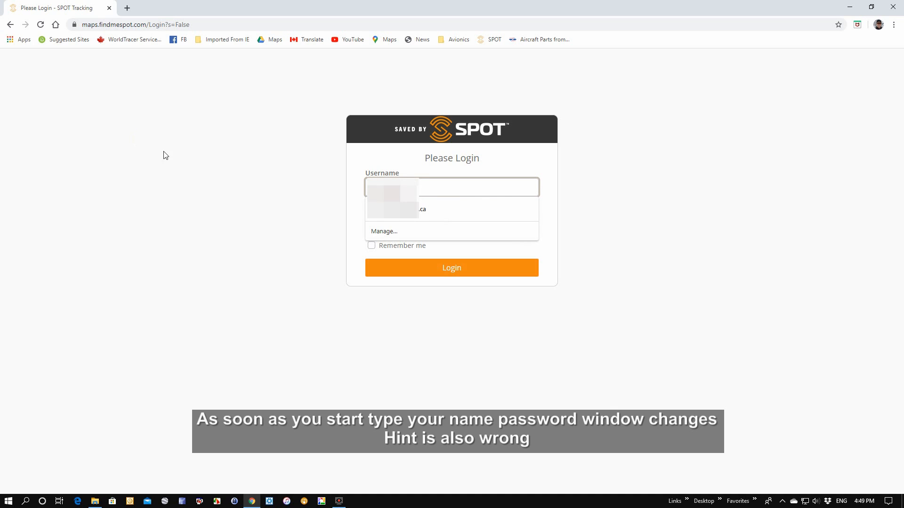
left_click(452, 267)
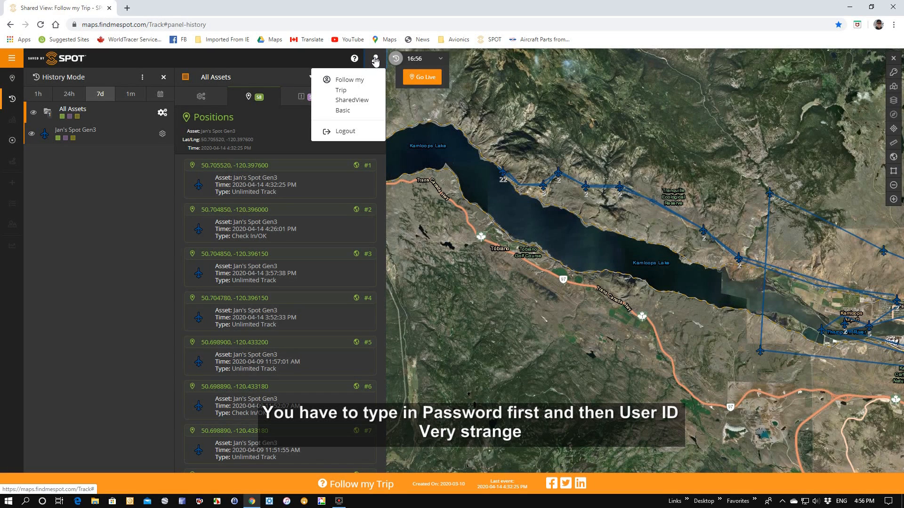
left_click(344, 131)
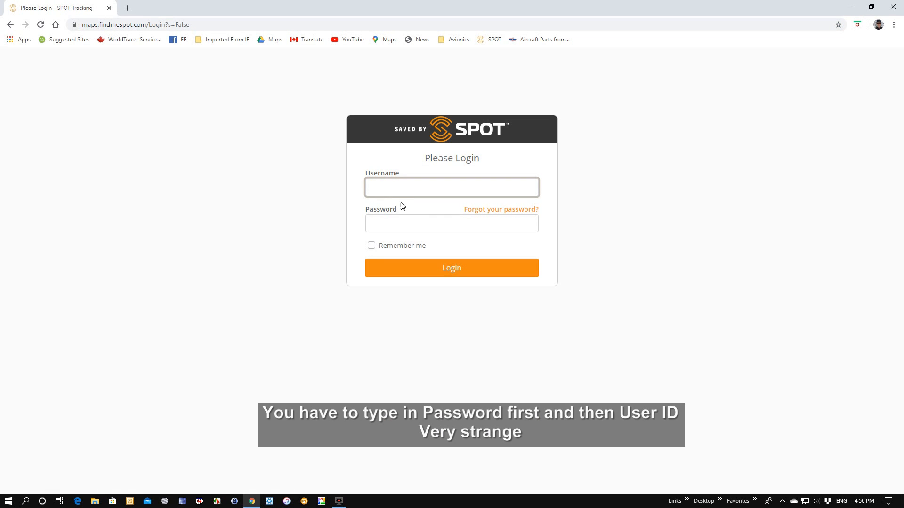
left_click(451, 224)
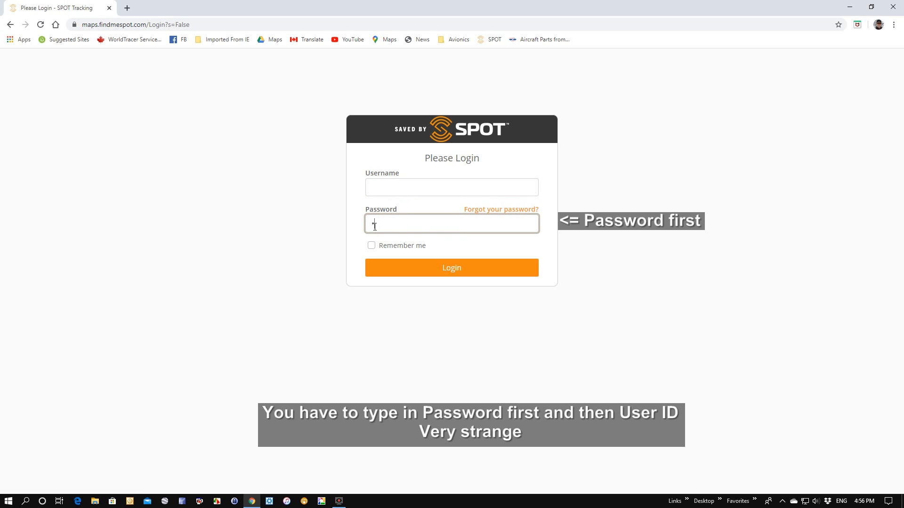
type("password")
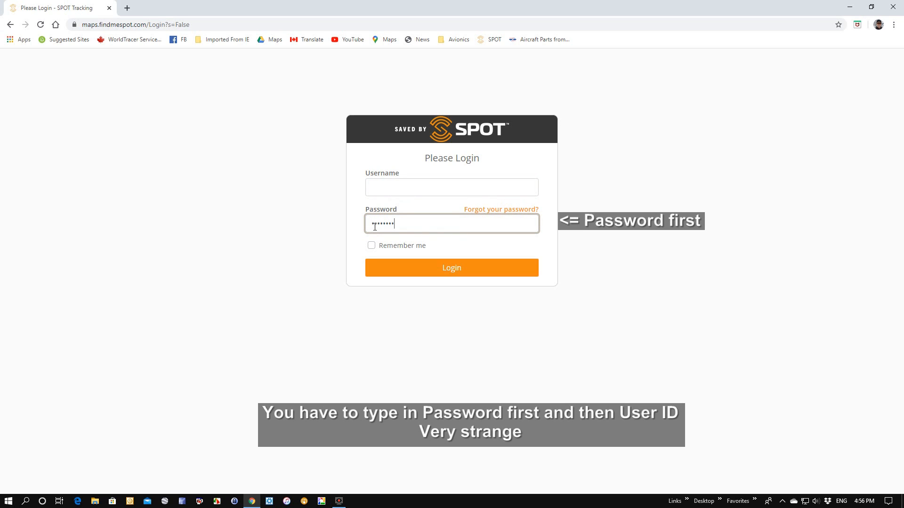
left_click(451, 187)
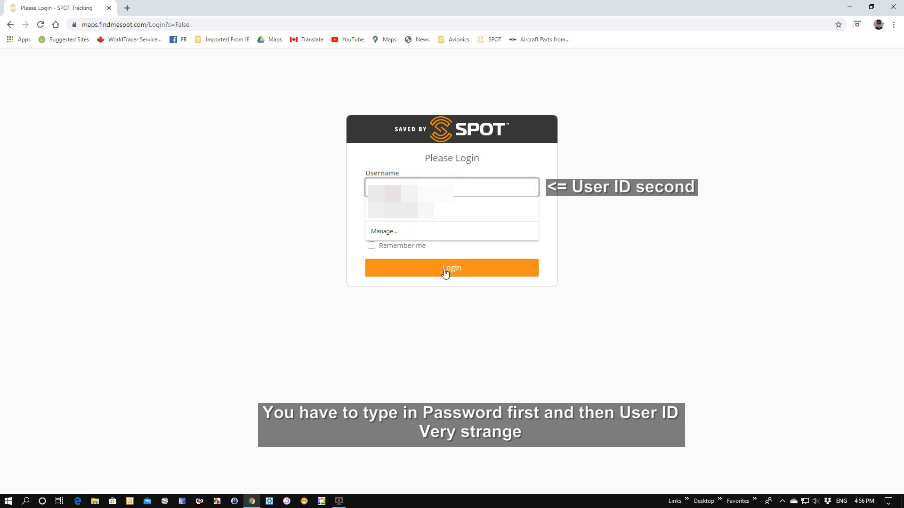
Log in to SPOT Mapping and open the Asset Options panel for Jan's Spot Gen3
left_click(452, 267)
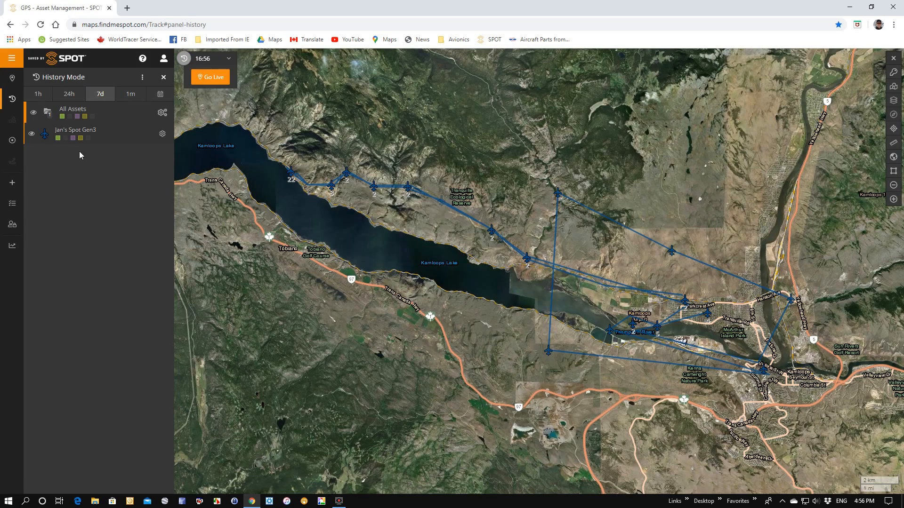
left_click(31, 133)
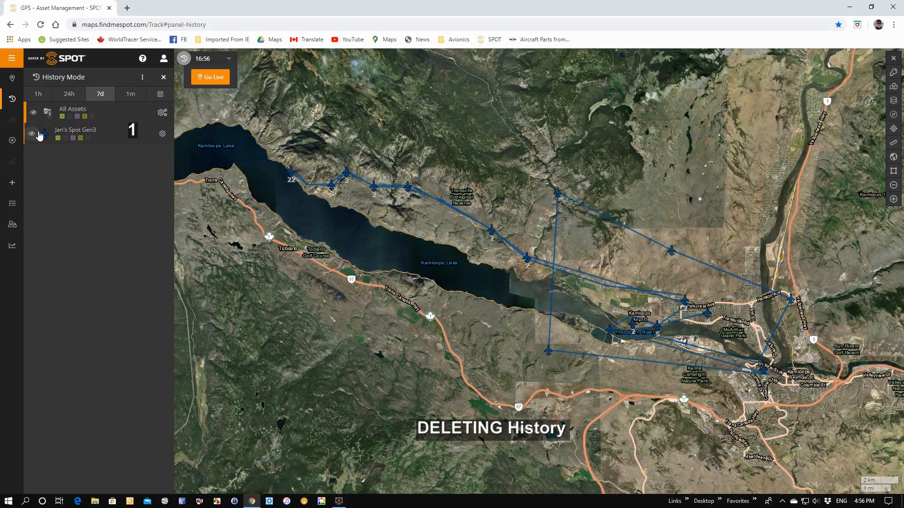
left_click(162, 133)
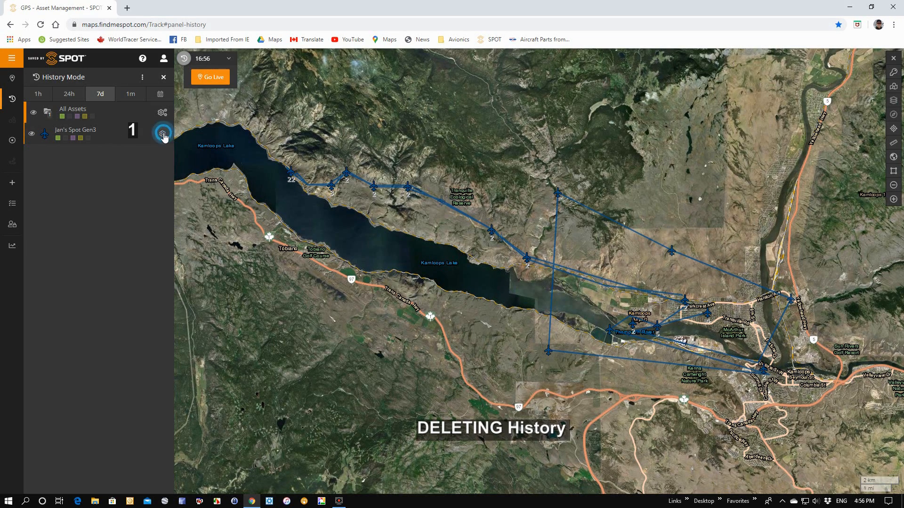
left_click(163, 134)
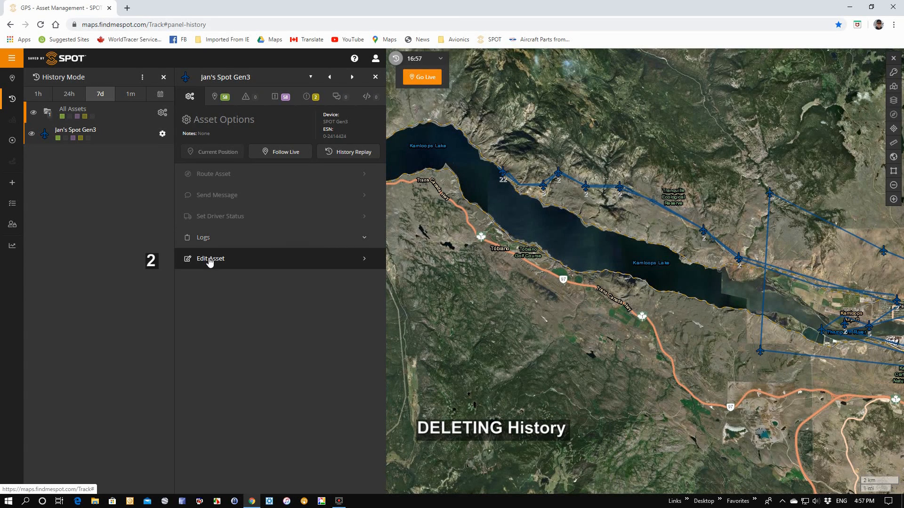
Open Edit Asset for Jan's Spot Gen3, expand Settings, and scroll to Clear Asset History
left_click(210, 258)
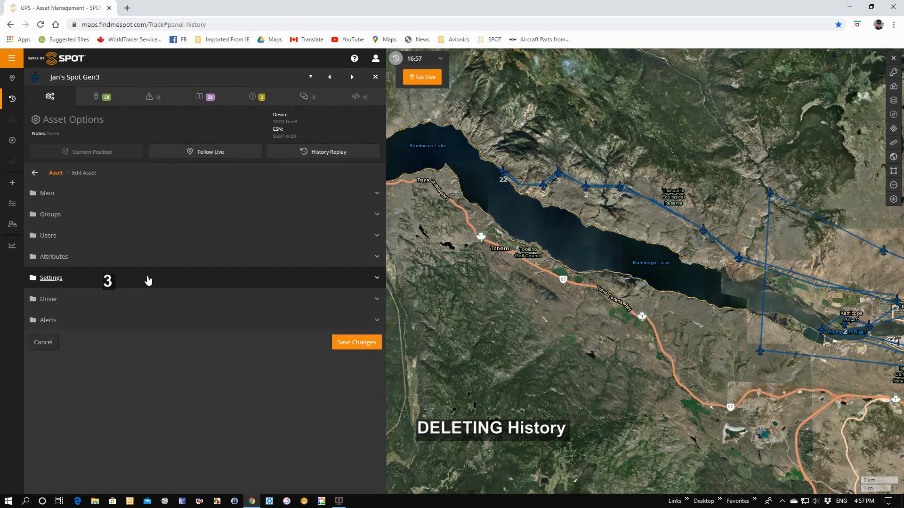
mouse_move(67, 283)
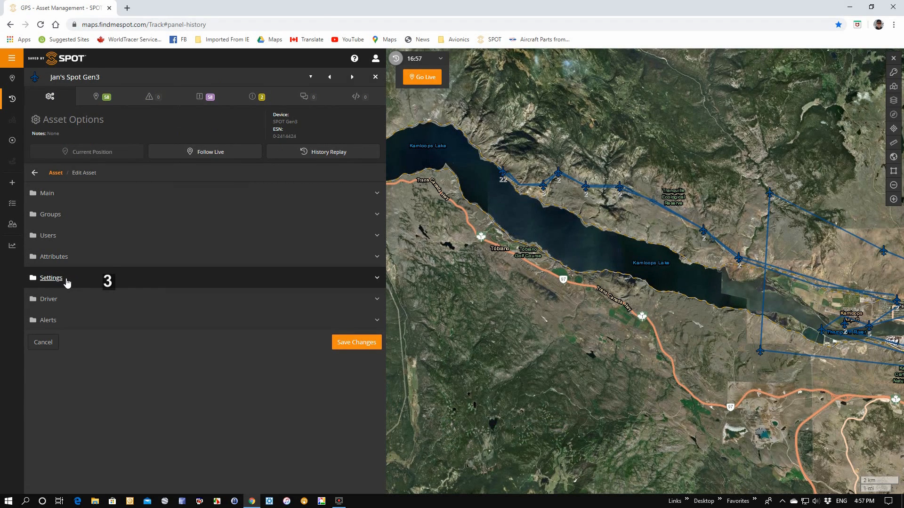
left_click(52, 278)
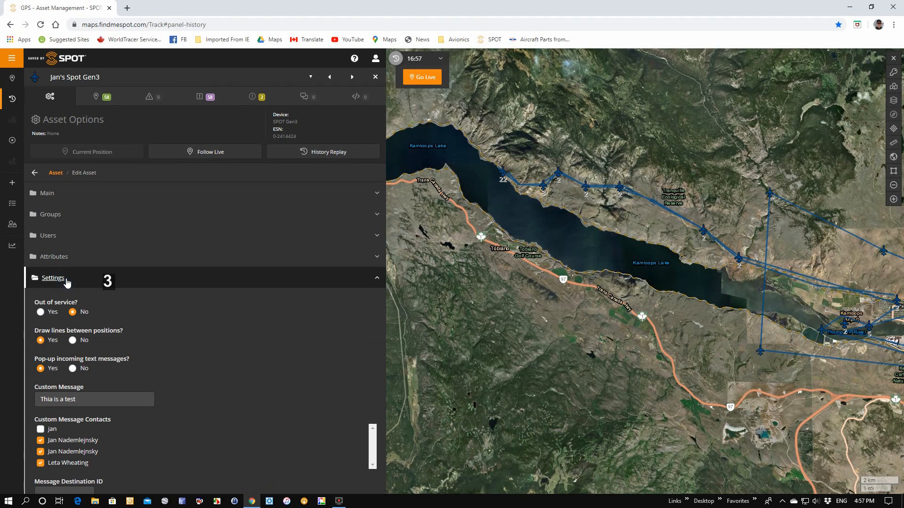
mouse_move(314, 401)
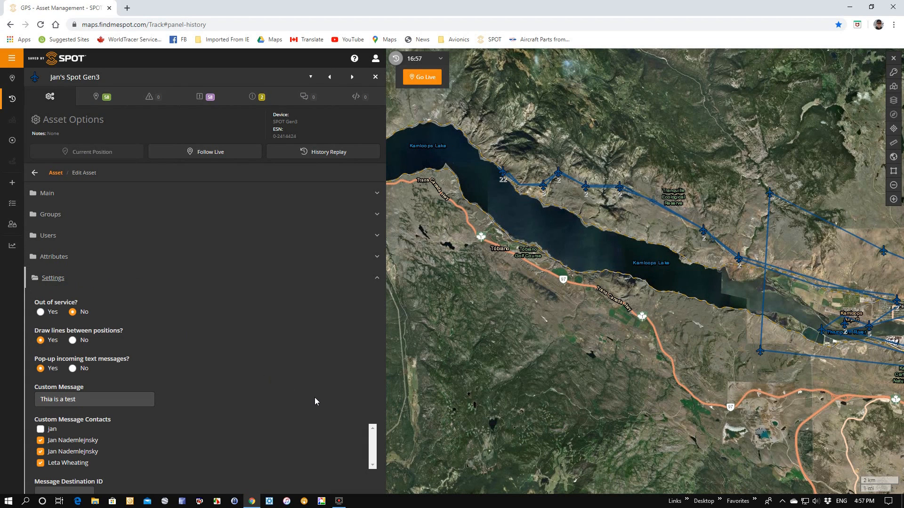
scroll("down", 3)
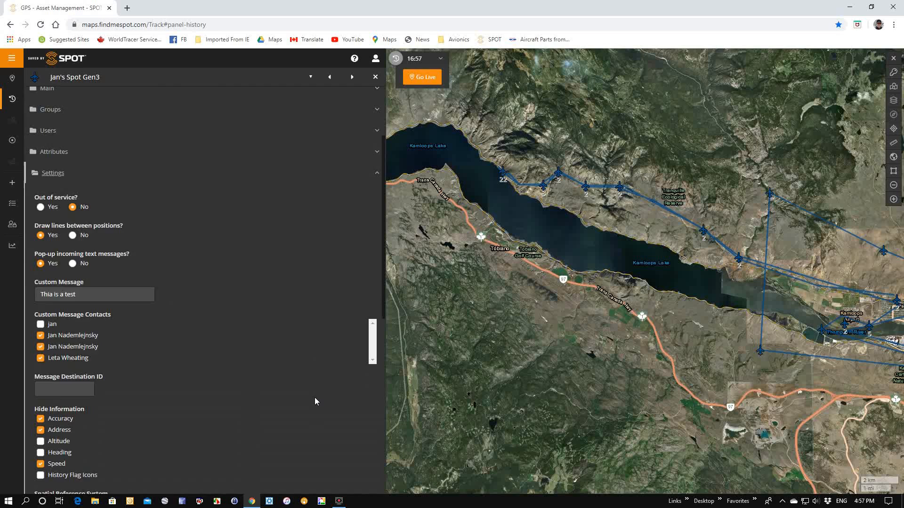
scroll("down", 3)
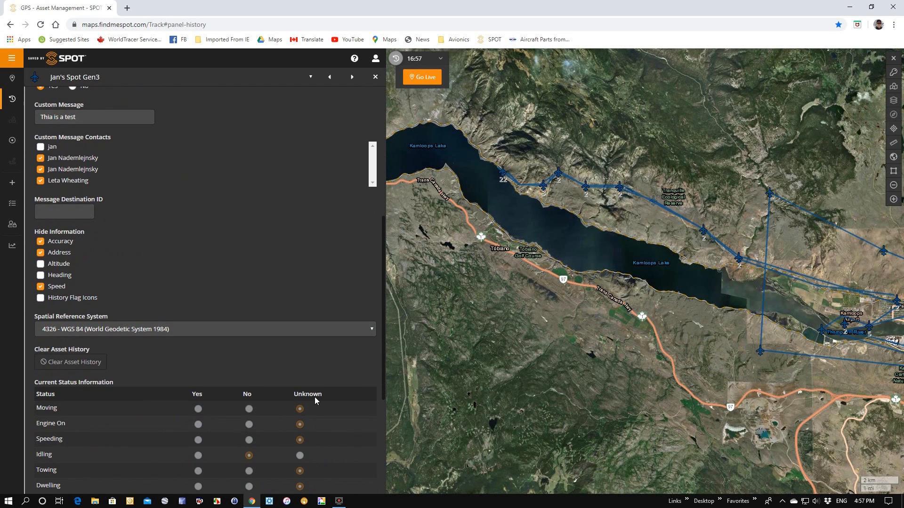
scroll("down", 3)
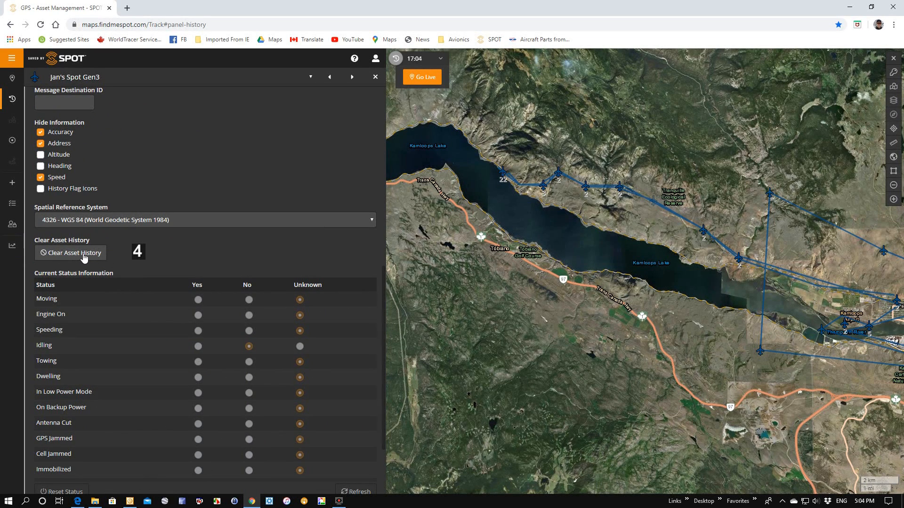
Clear Jan's Spot Gen3 position and message history and confirm in the dialog
left_click(70, 252)
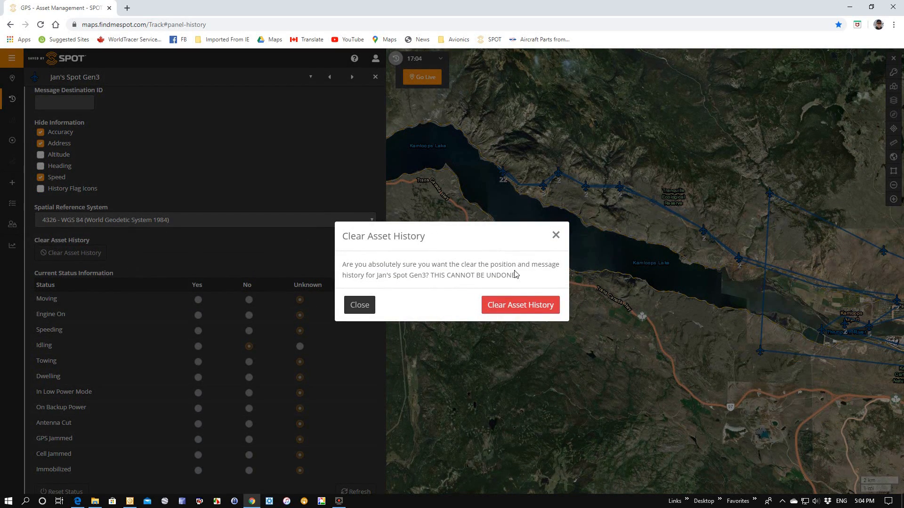
left_click(520, 305)
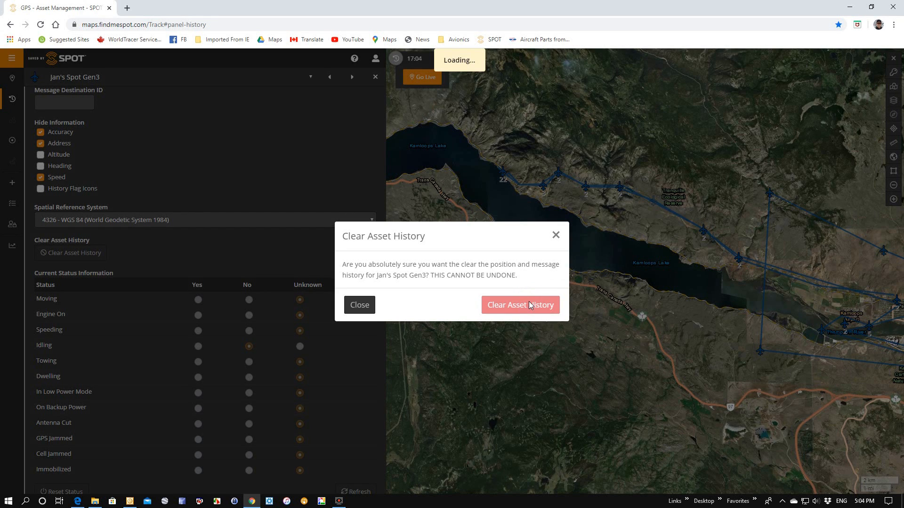
left_click(518, 305)
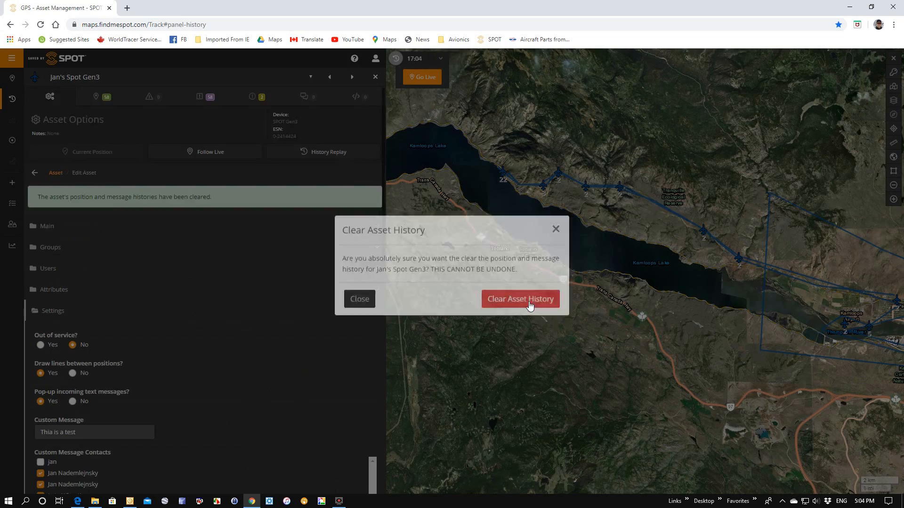
left_click(519, 299)
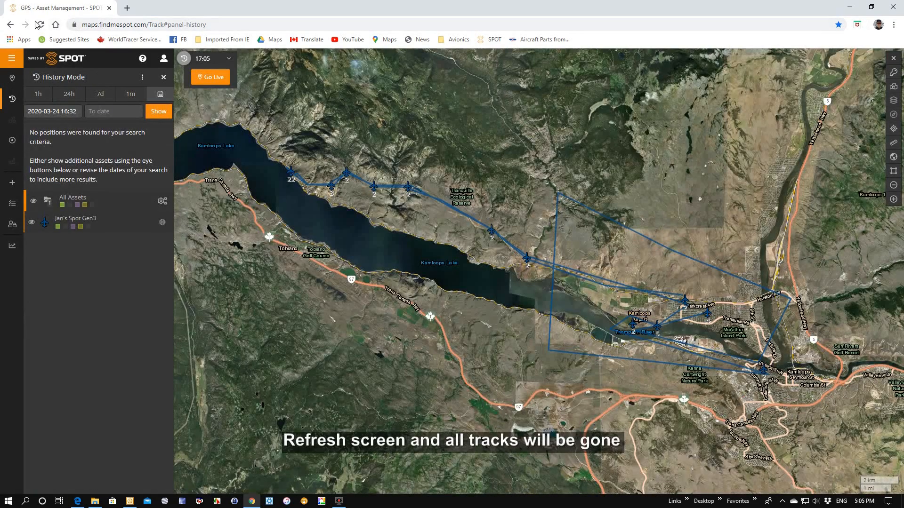
Reload the page so the history map shows no positions
left_click(40, 24)
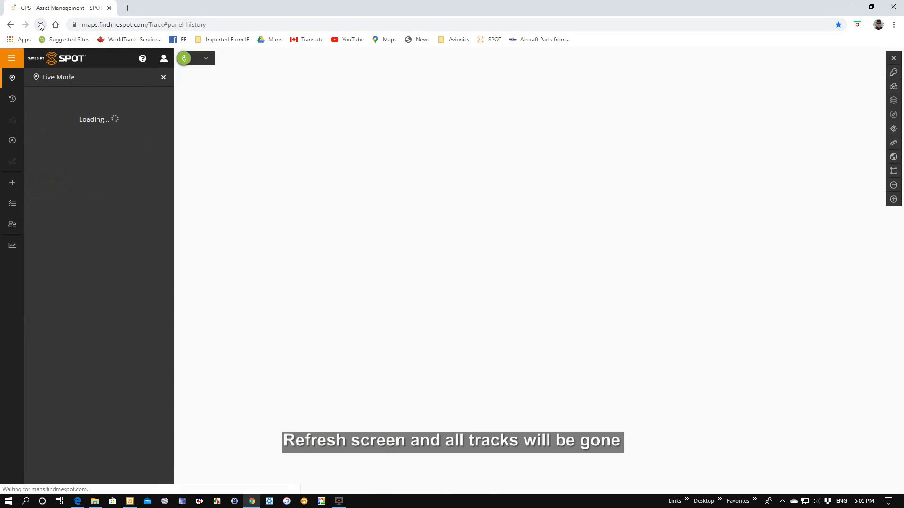
left_click(40, 25)
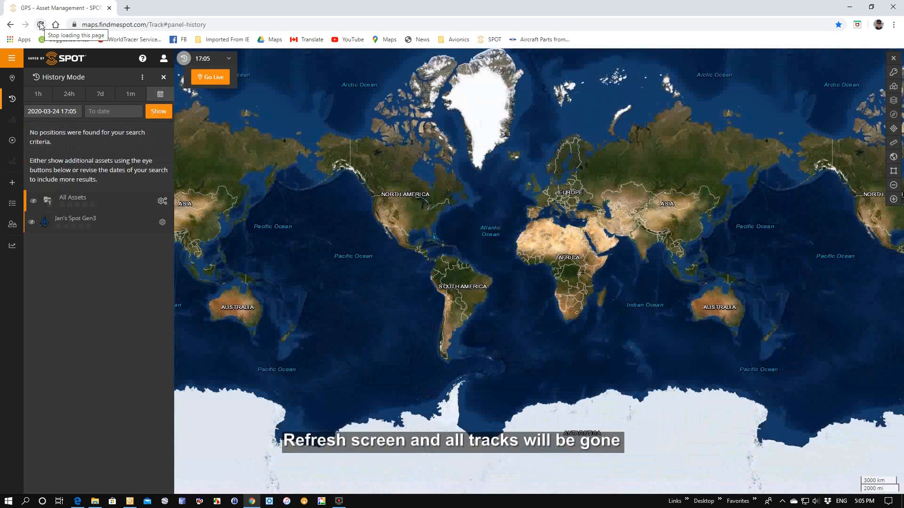